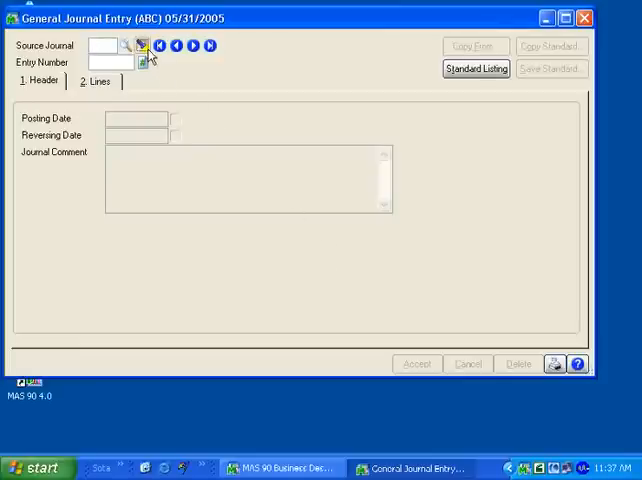
Step: Load the next existing journal entry with its source journal and entry number
left_click(122, 49)
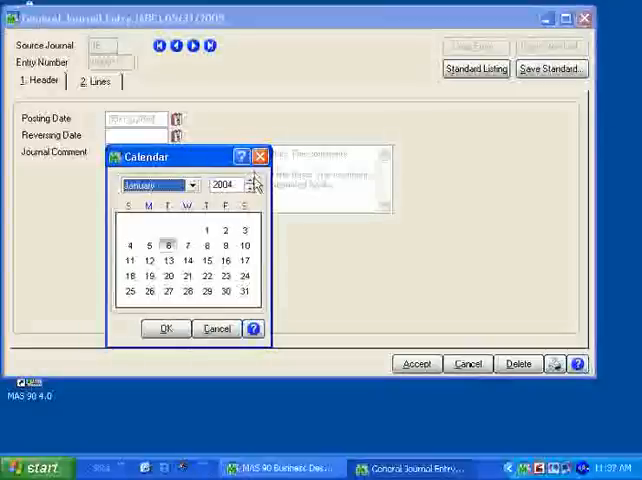
Step: Set the reversing date to January 6, 2005 in the calendar
left_click(251, 181)
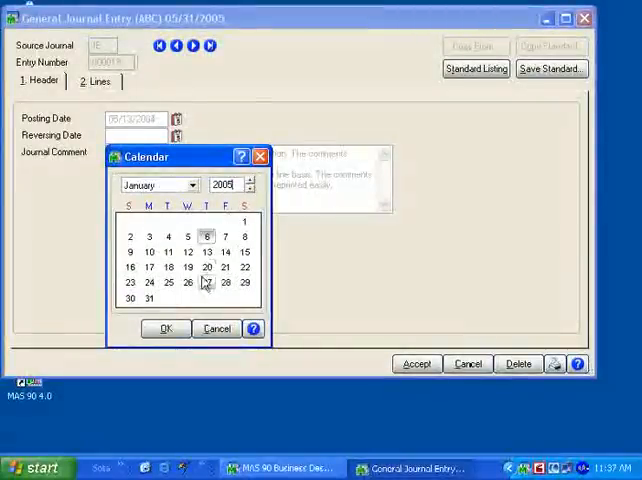
left_click(166, 328)
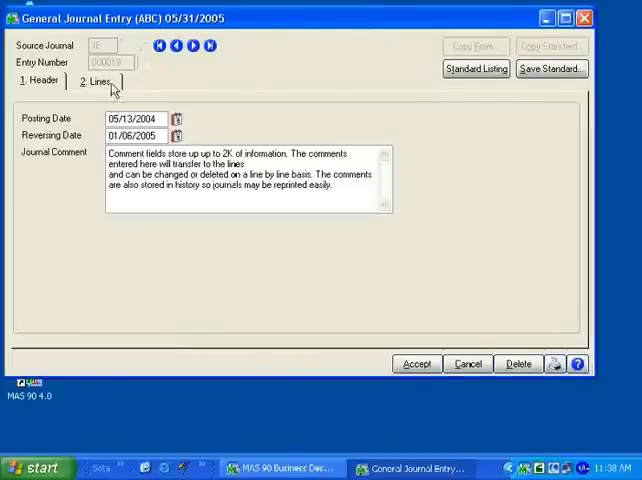
Step: Show the entry's journal lines, with debits and credits balancing at 22,245.14
left_click(97, 77)
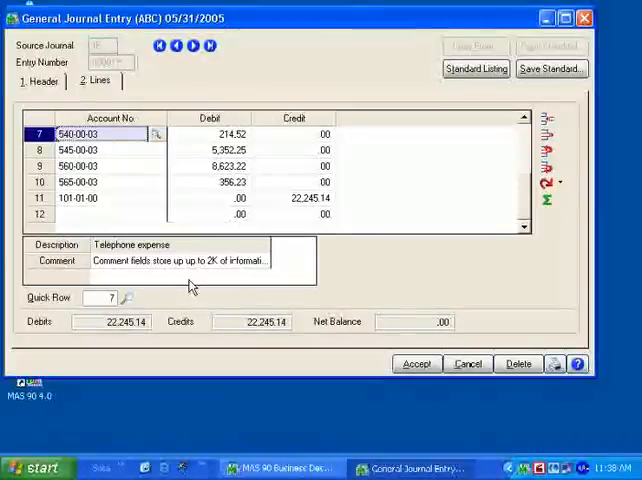
Step: Show the Description column in the lines grid and select the Utilities debit
right_click(280, 198)
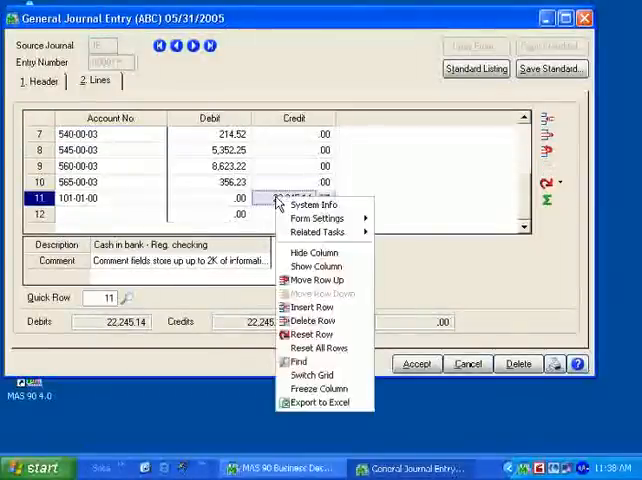
mouse_move(313, 251)
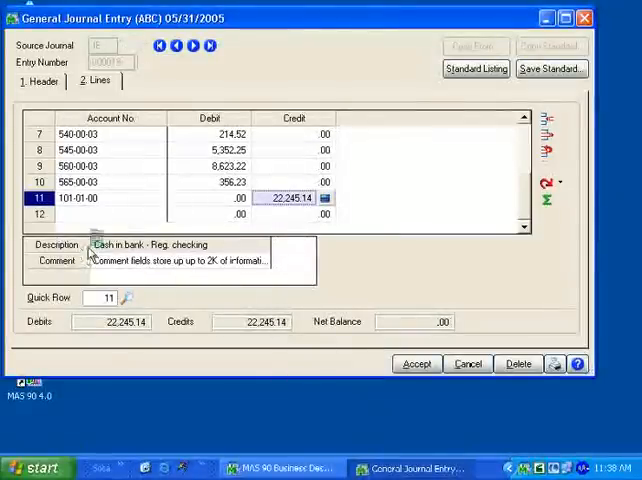
mouse_move(178, 138)
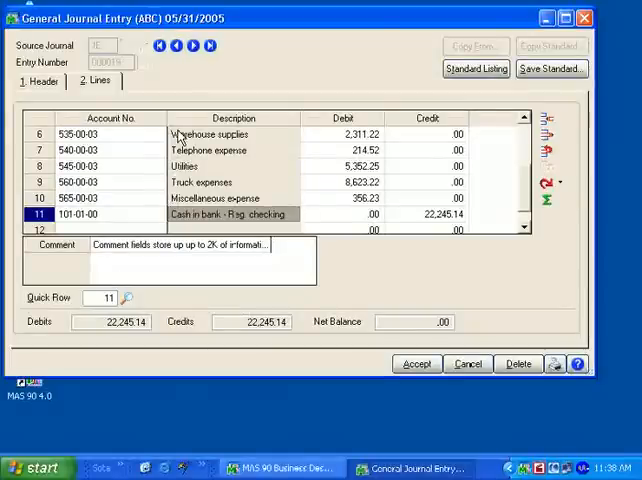
left_click(343, 166)
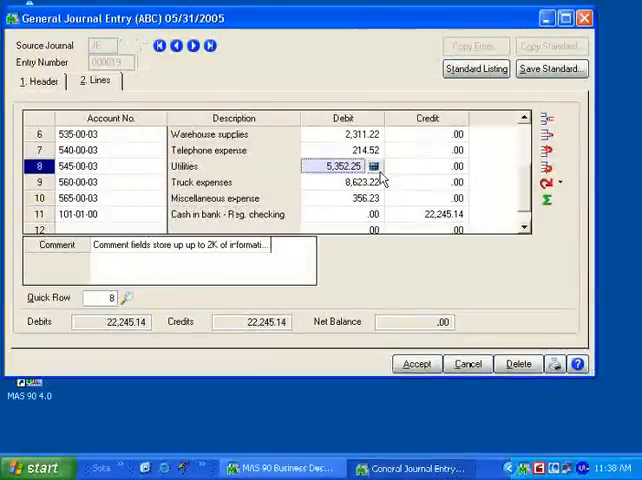
Step: Change the Utilities debit to 88,532.00 using the calculator
left_click(372, 166)
type("8853")
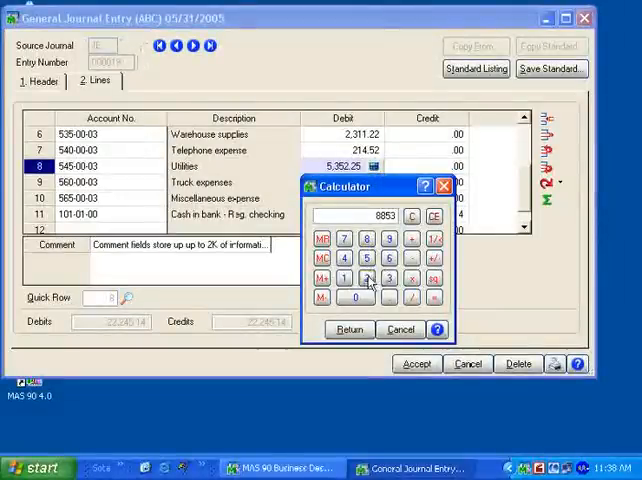
left_click(349, 329)
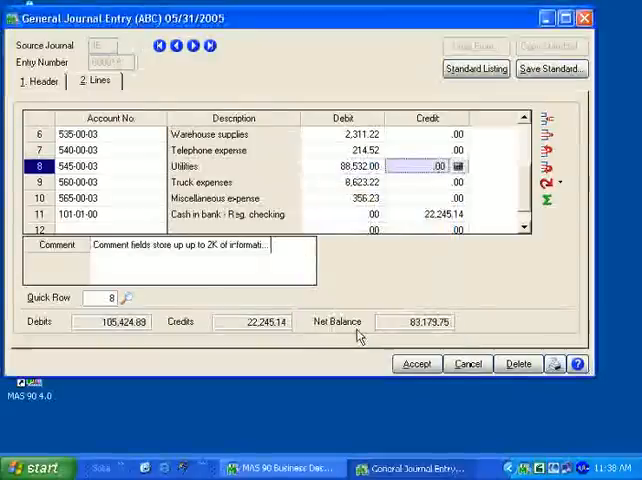
left_click(343, 181)
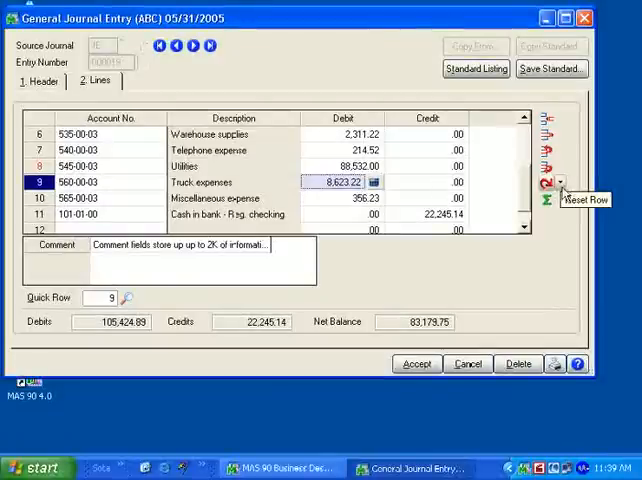
Step: Reset all journal rows so the entry balances again at 22,245.14
left_click(557, 184)
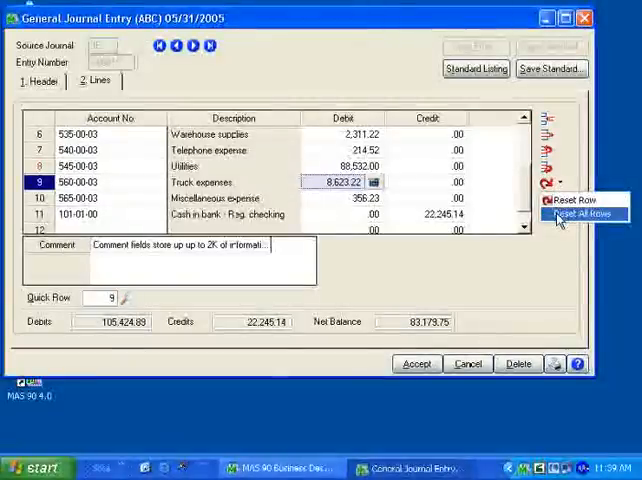
left_click(577, 214)
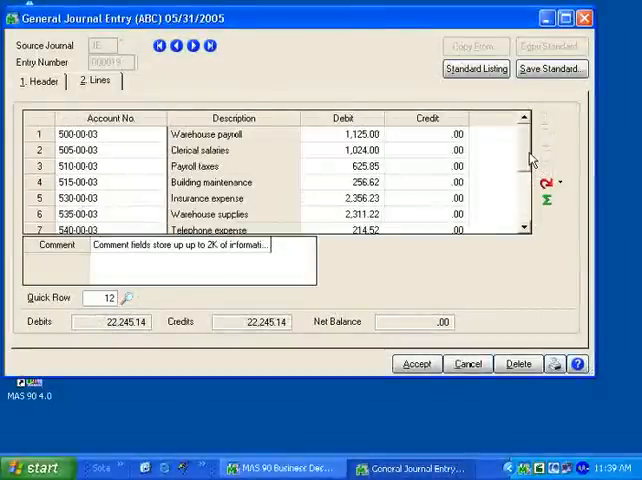
mouse_move(522, 160)
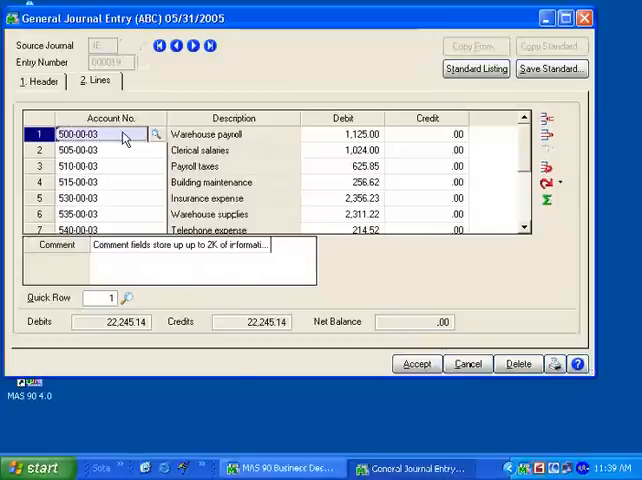
right_click(118, 133)
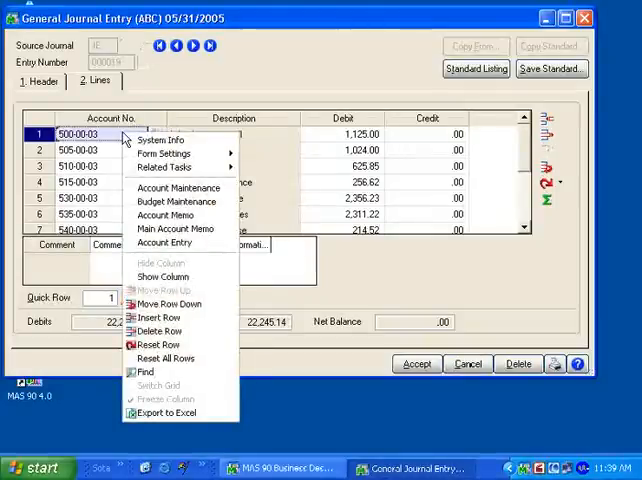
mouse_move(165, 139)
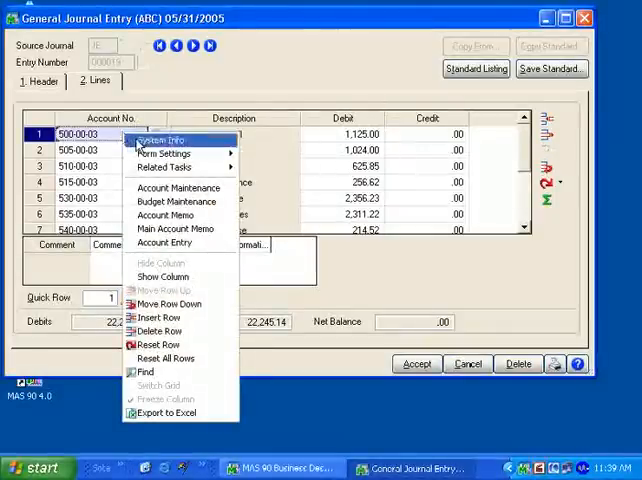
mouse_move(163, 153)
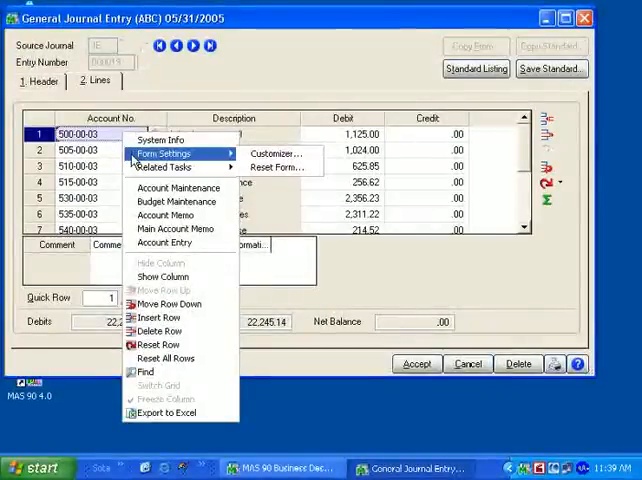
mouse_move(165, 167)
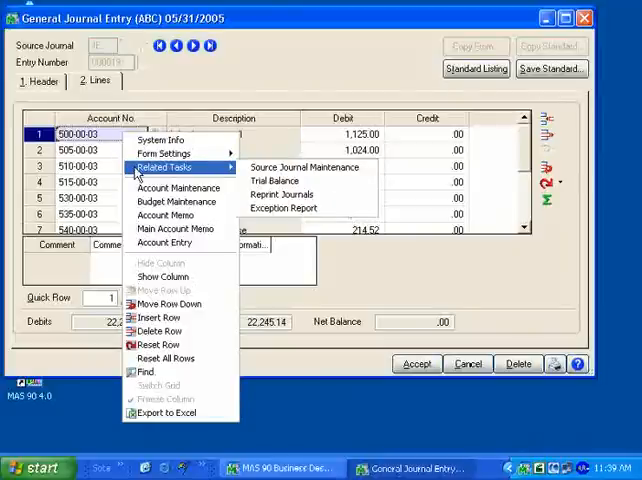
mouse_move(180, 188)
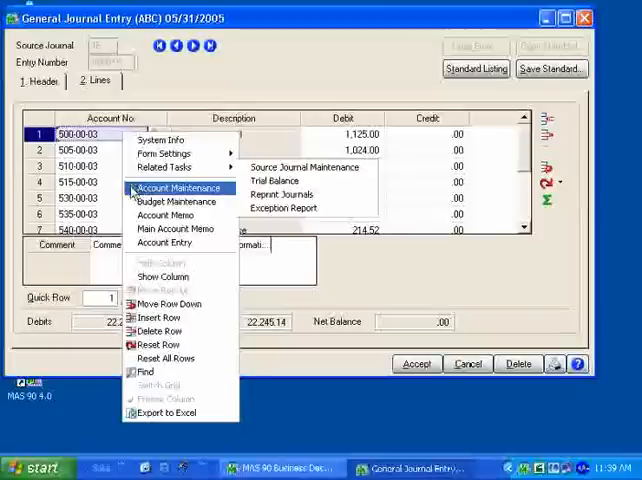
mouse_move(175, 201)
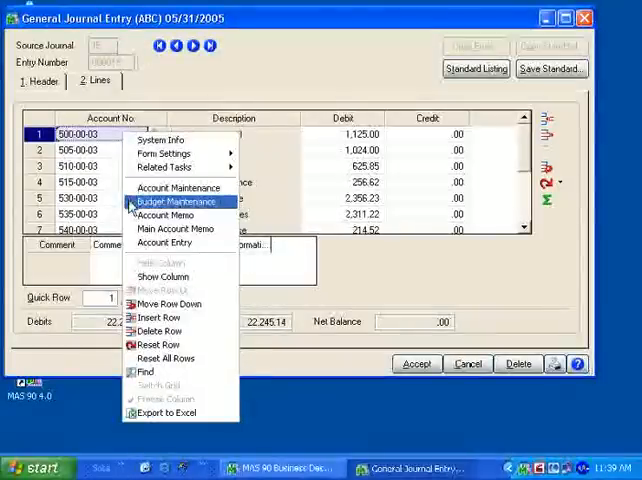
mouse_move(177, 229)
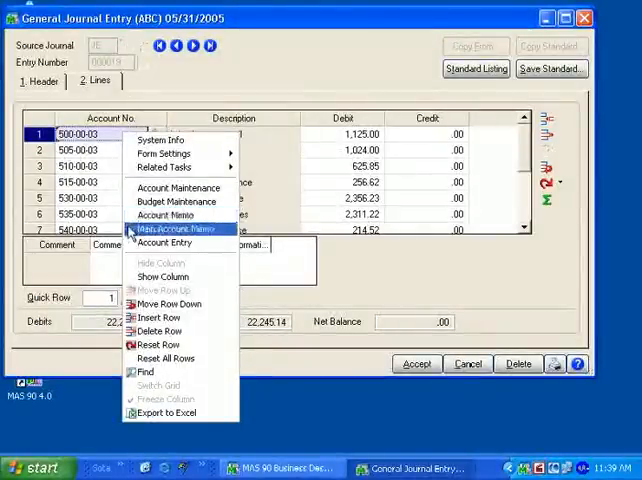
mouse_move(164, 242)
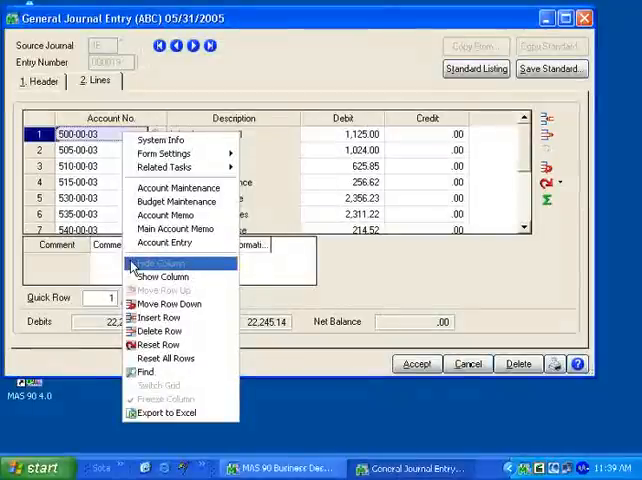
mouse_move(160, 277)
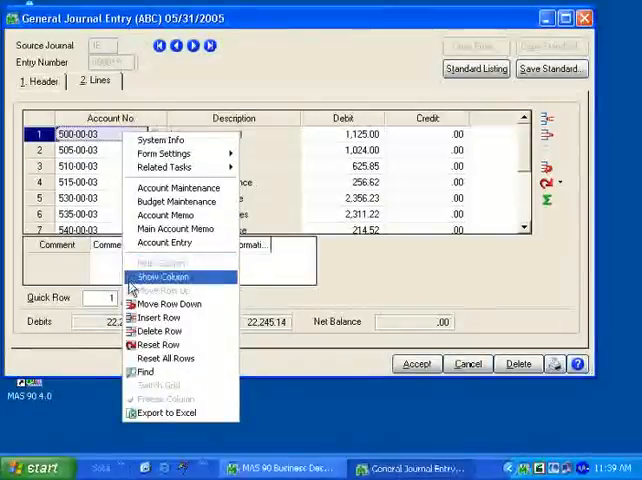
mouse_move(158, 331)
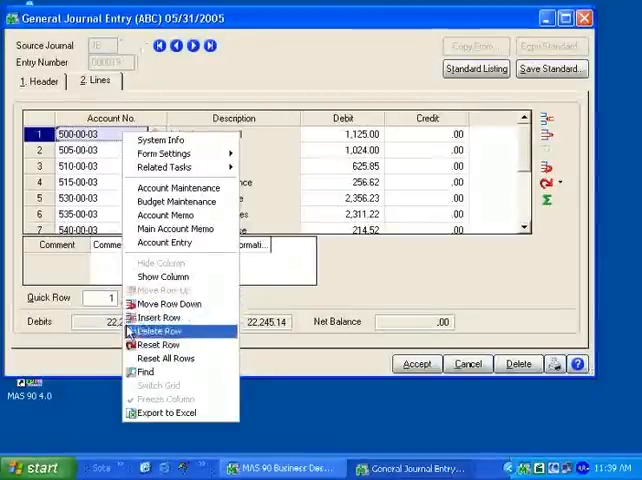
mouse_move(165, 358)
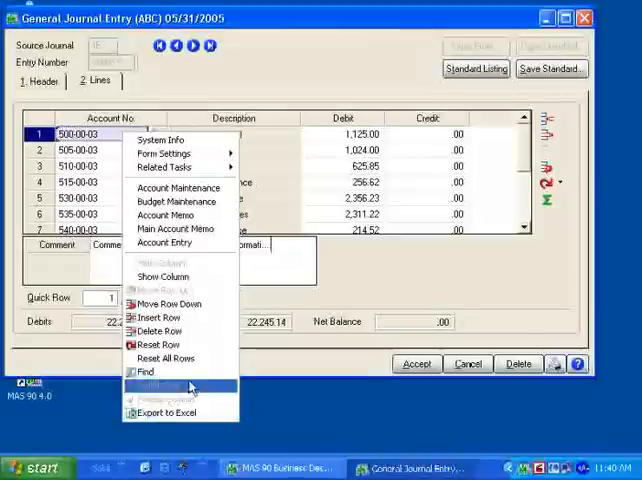
left_click(160, 381)
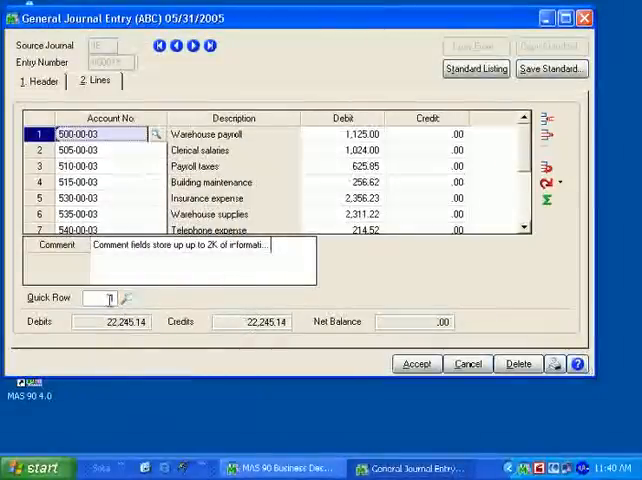
mouse_move(126, 300)
type("8")
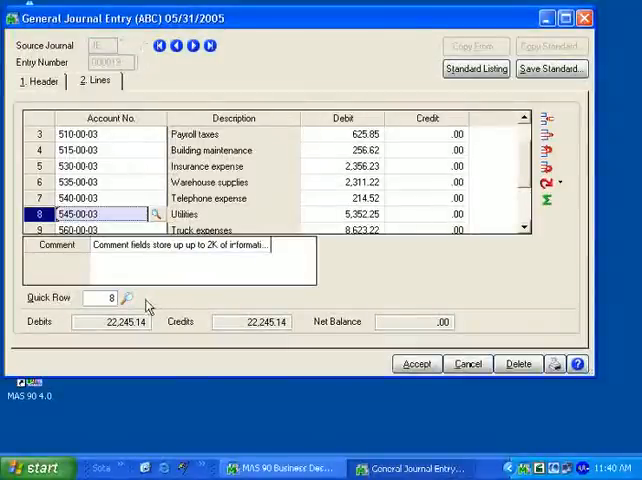
Step: Open the grid search from line 8, Utilities account 545-00-03
left_click(127, 298)
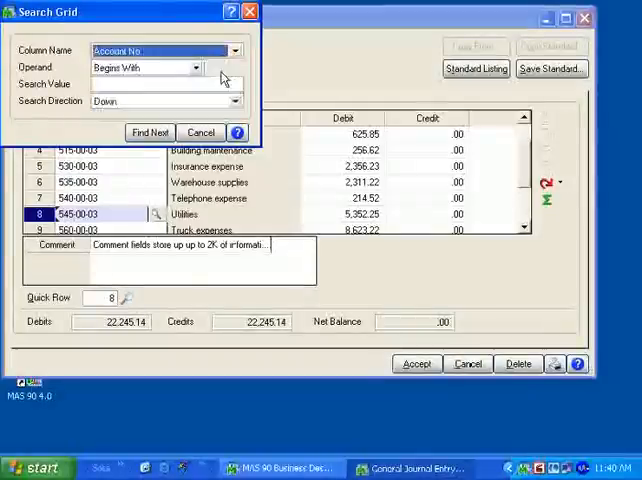
Step: Find accounts beginning with 5 and set the Truck expenses debit to 888,852.00
type("5")
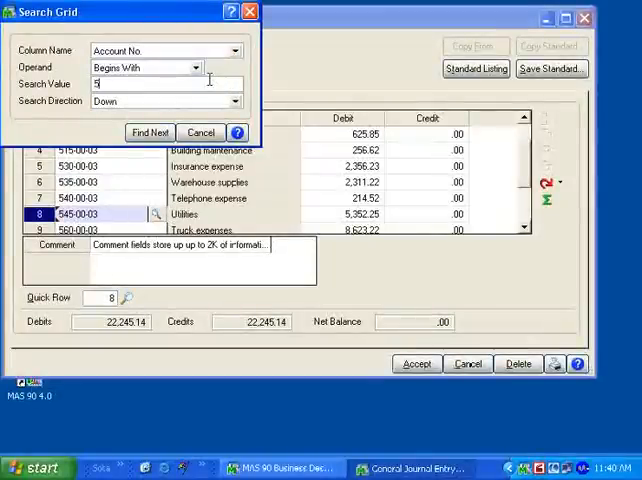
left_click(150, 132)
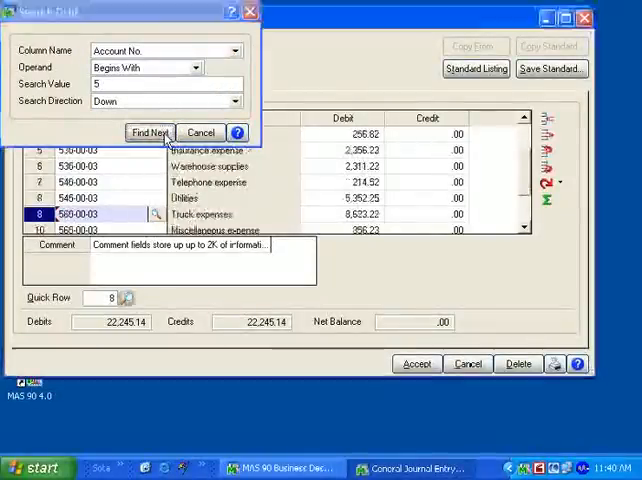
left_click(150, 132)
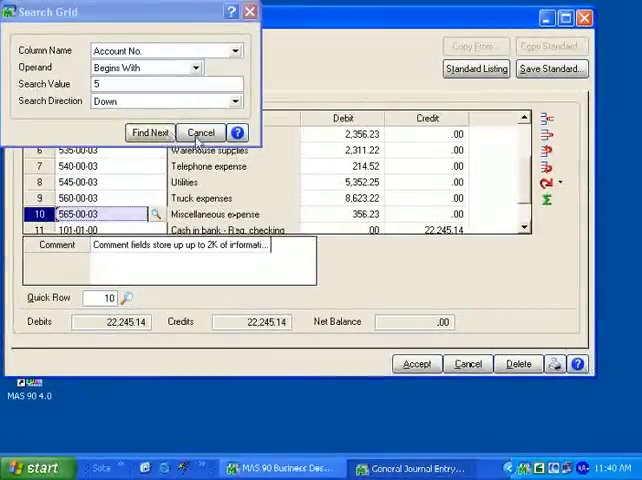
left_click(378, 198)
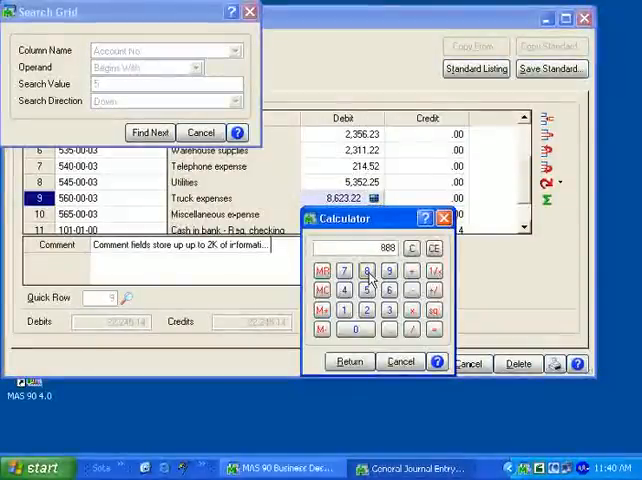
left_click(349, 361)
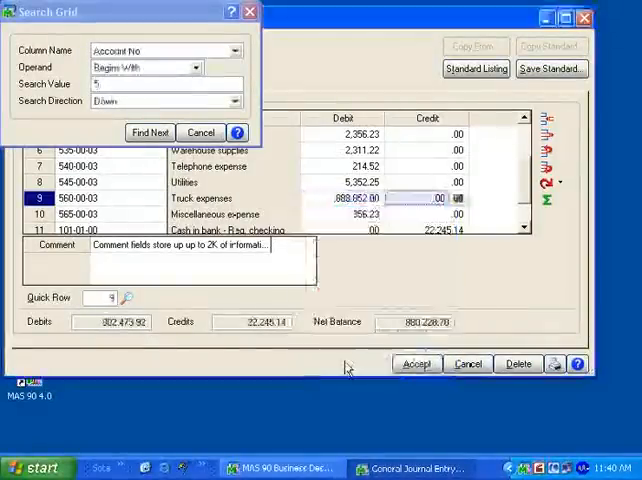